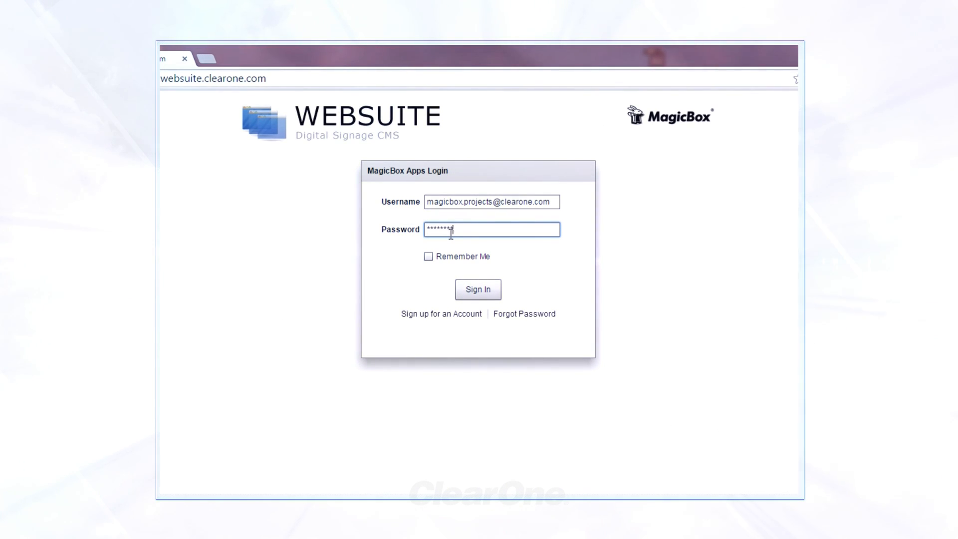
Sign in to the MagicBox Apps account with the entered username and password.
click(478, 267)
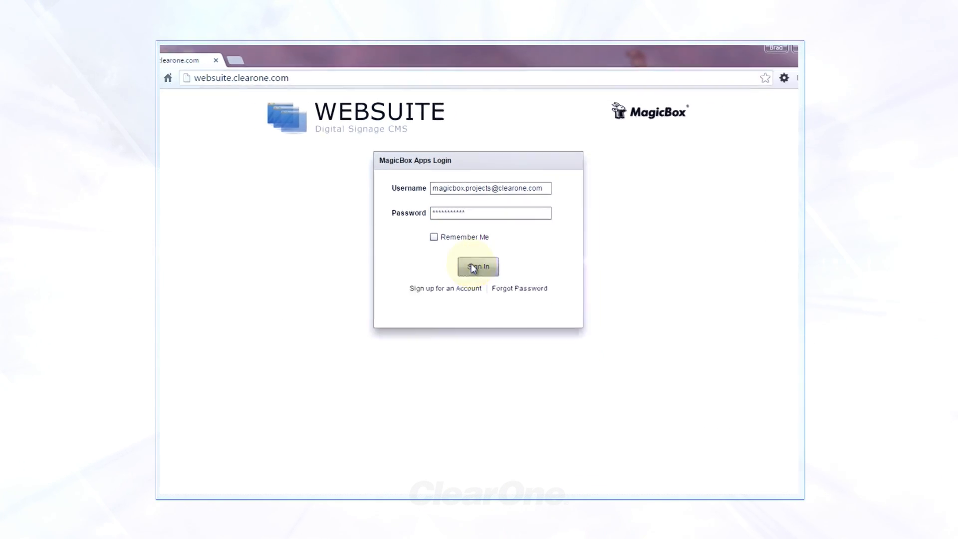
click(478, 268)
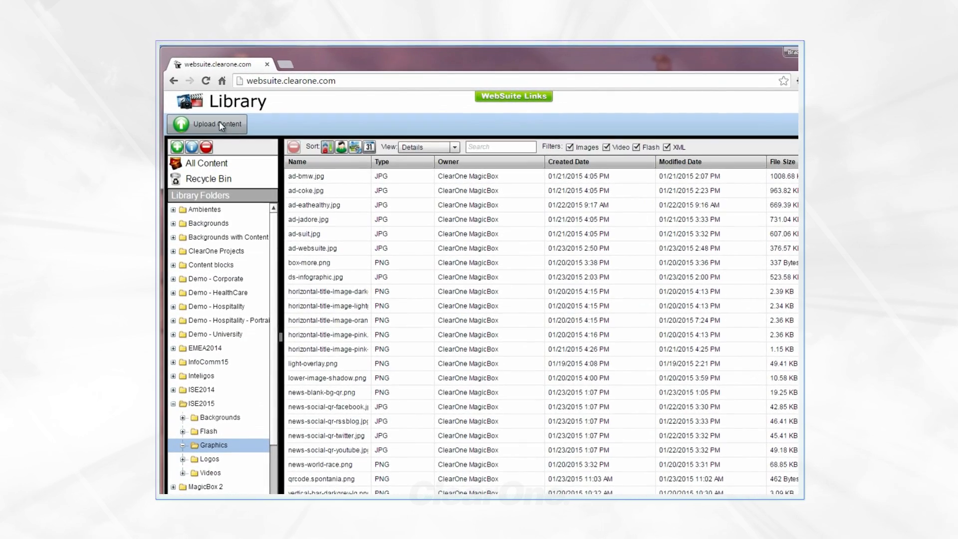
Upload ad-bmw.jpg from the computer into the ISE2015 > Graphics library folder.
click(215, 123)
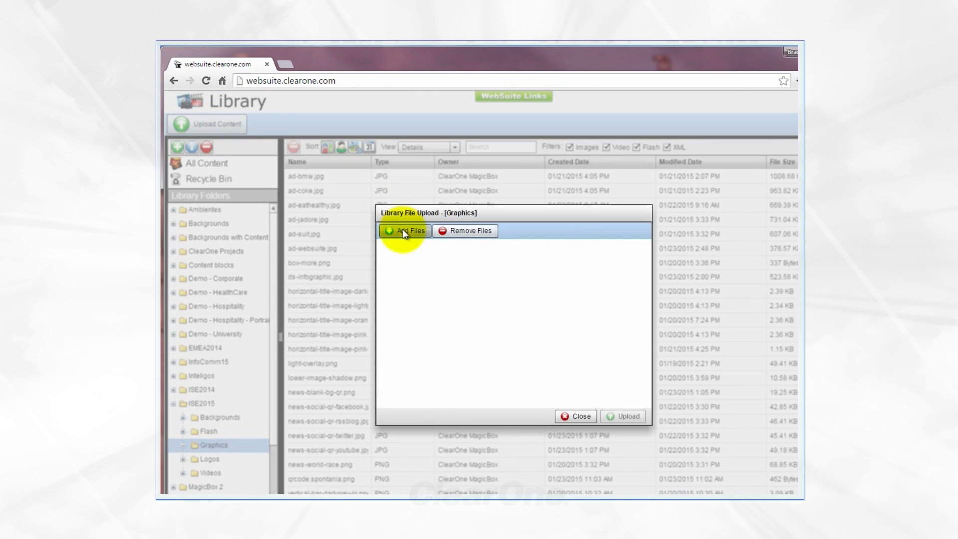
click(405, 230)
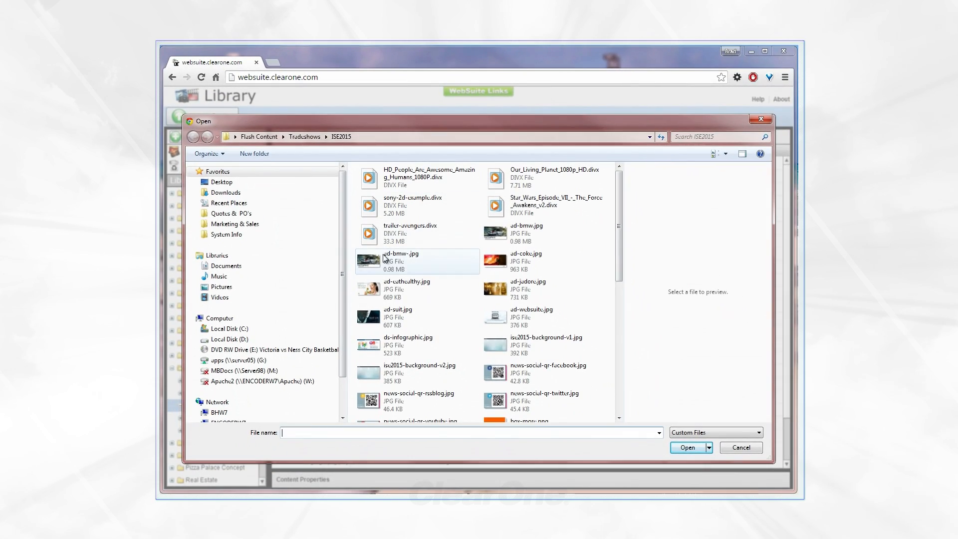
click(686, 447)
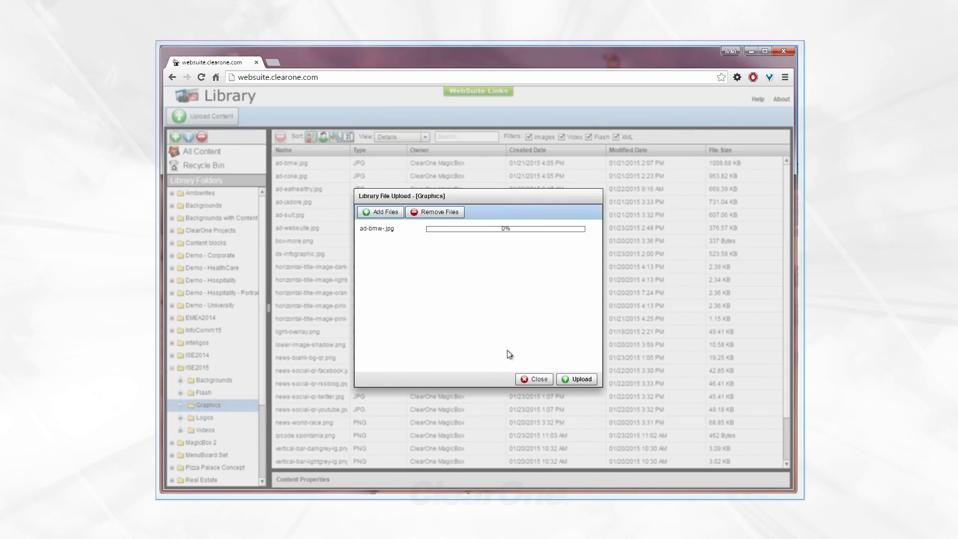
click(576, 379)
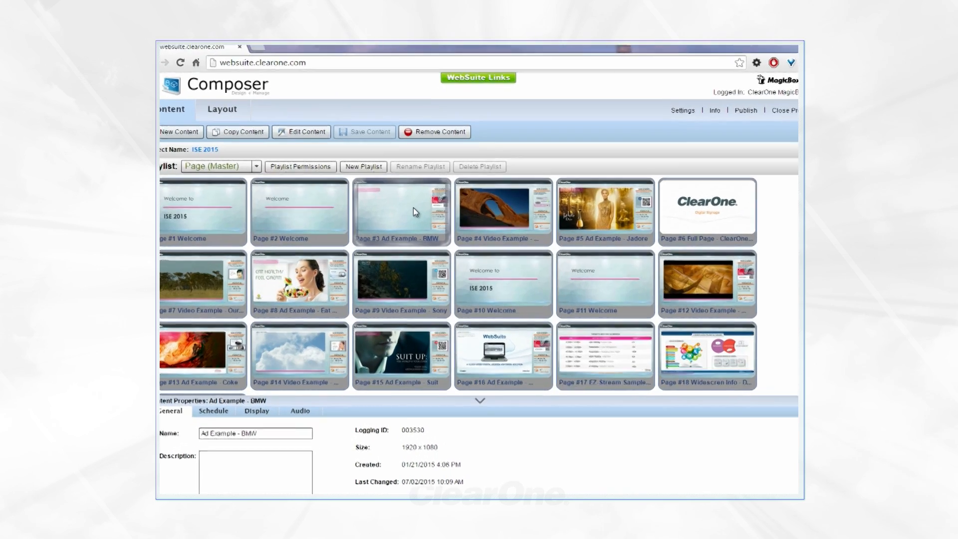
Edit Page #3 Ad Example - BMW so it shows the uploaded BMW car image.
double_click(401, 211)
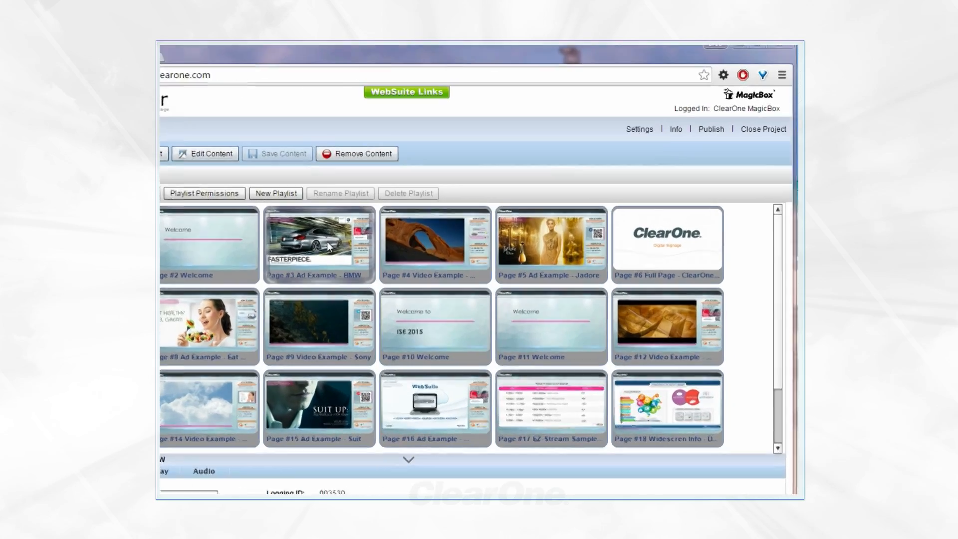
Publish ISE 2015 directly to players with 1 - Front Lobby added as a target.
click(710, 129)
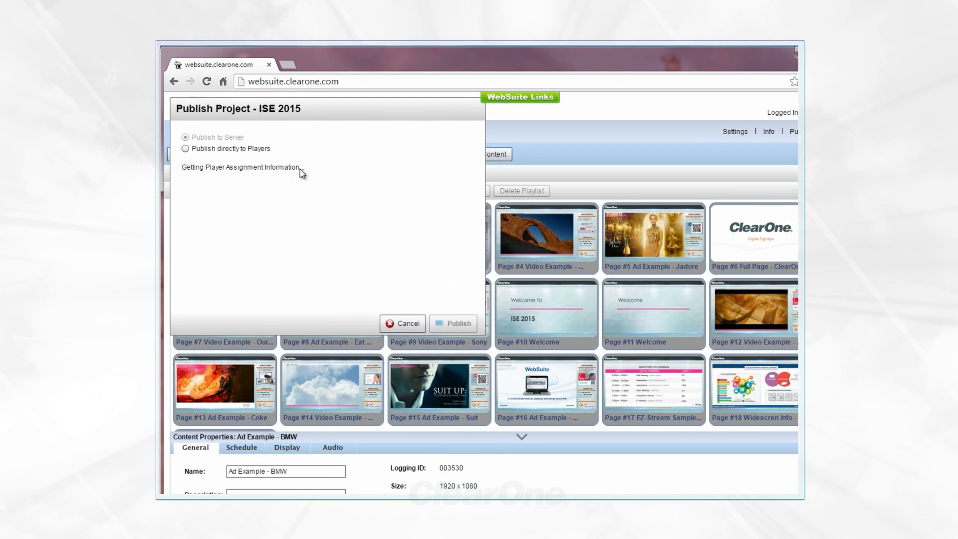
click(184, 148)
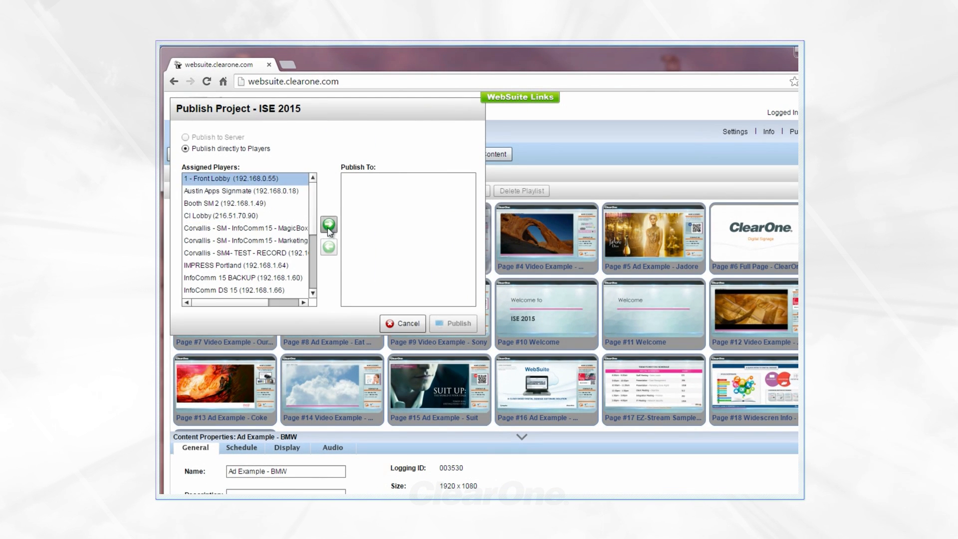
click(454, 323)
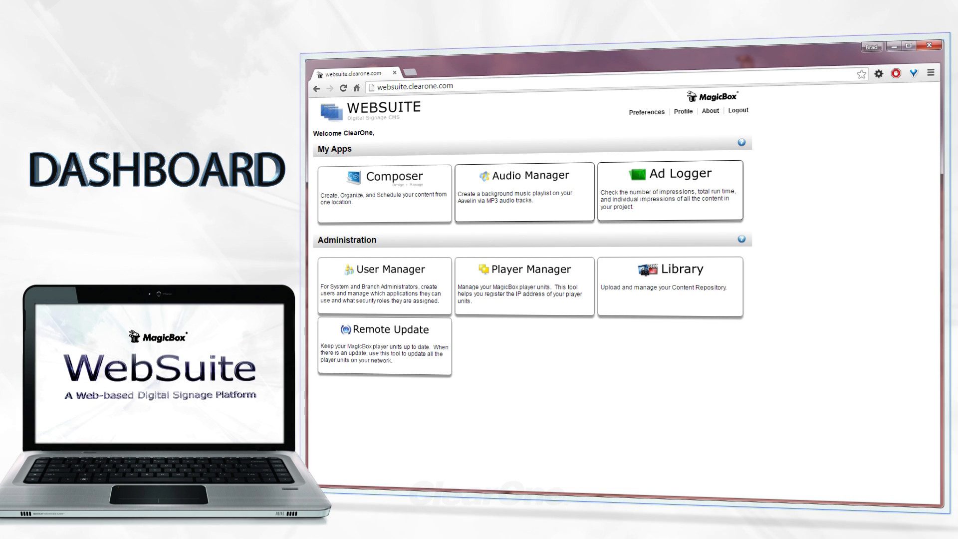
Launch Composer from the dashboard's My Apps to list the signage projects.
click(384, 190)
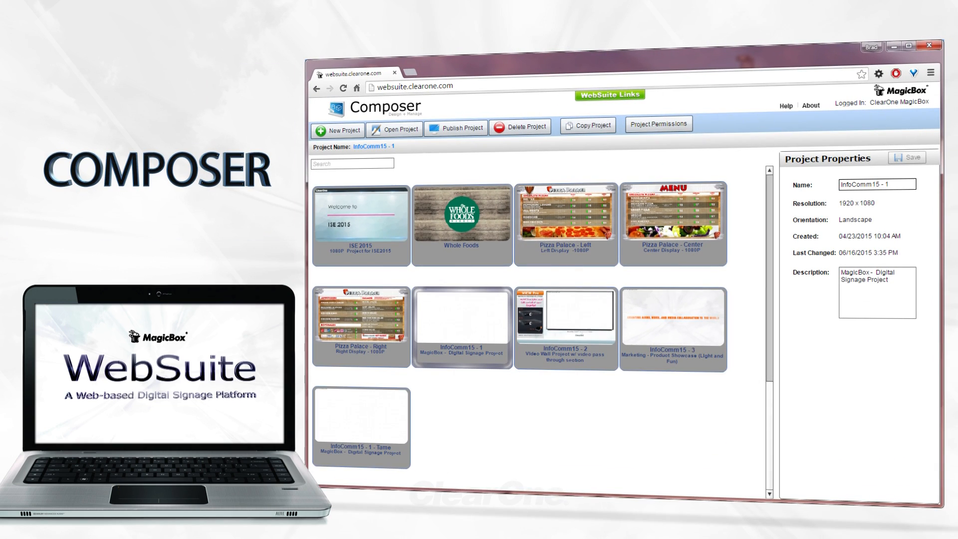